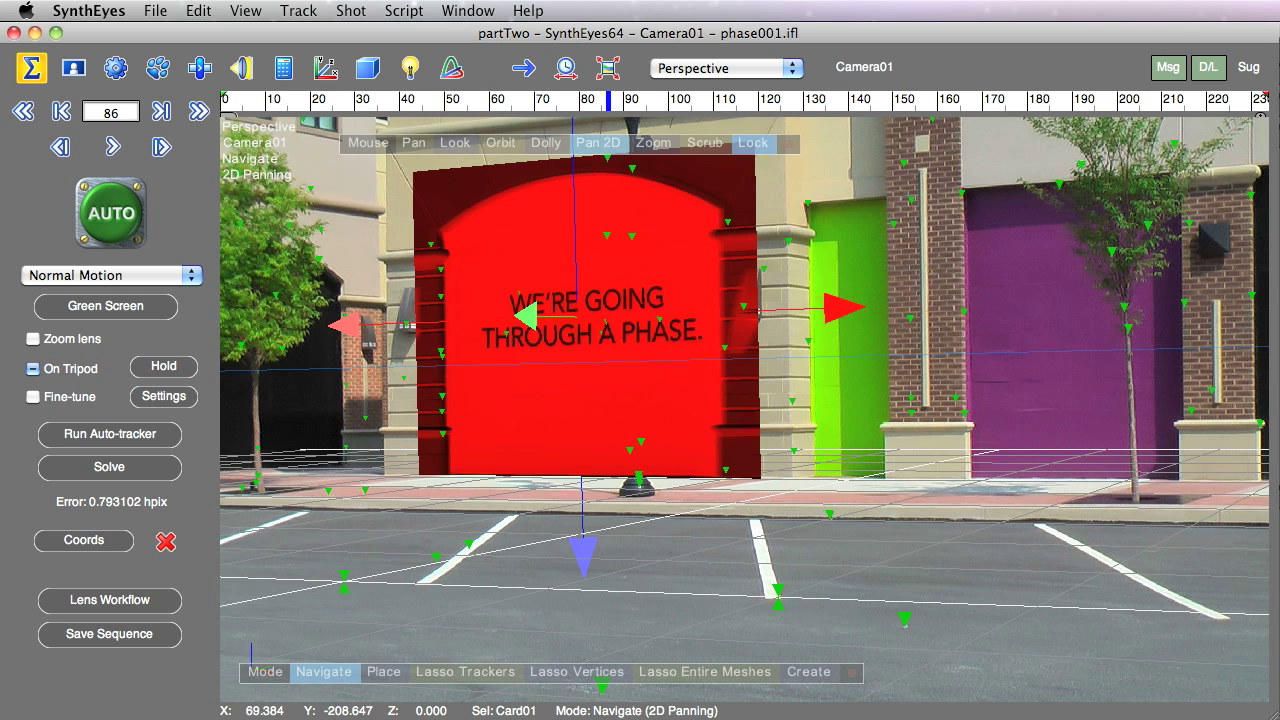
pyautogui.moveTo(1120, 228)
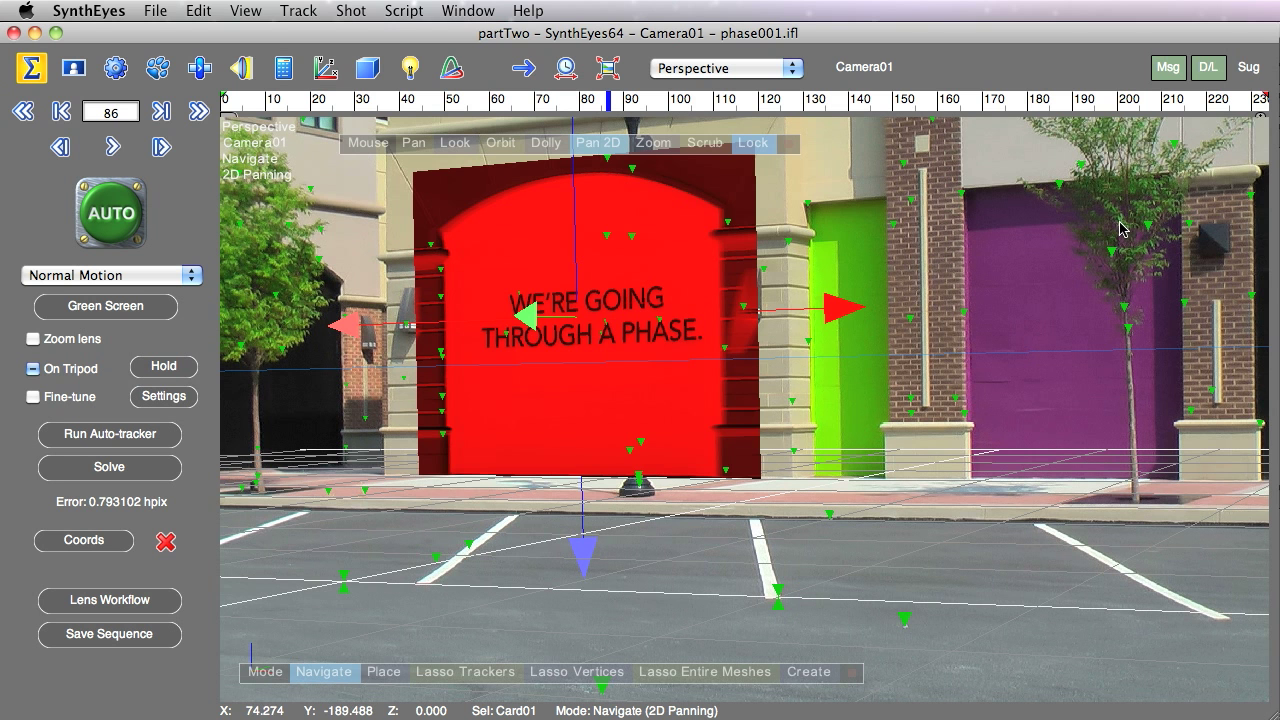
pyautogui.moveTo(538, 568)
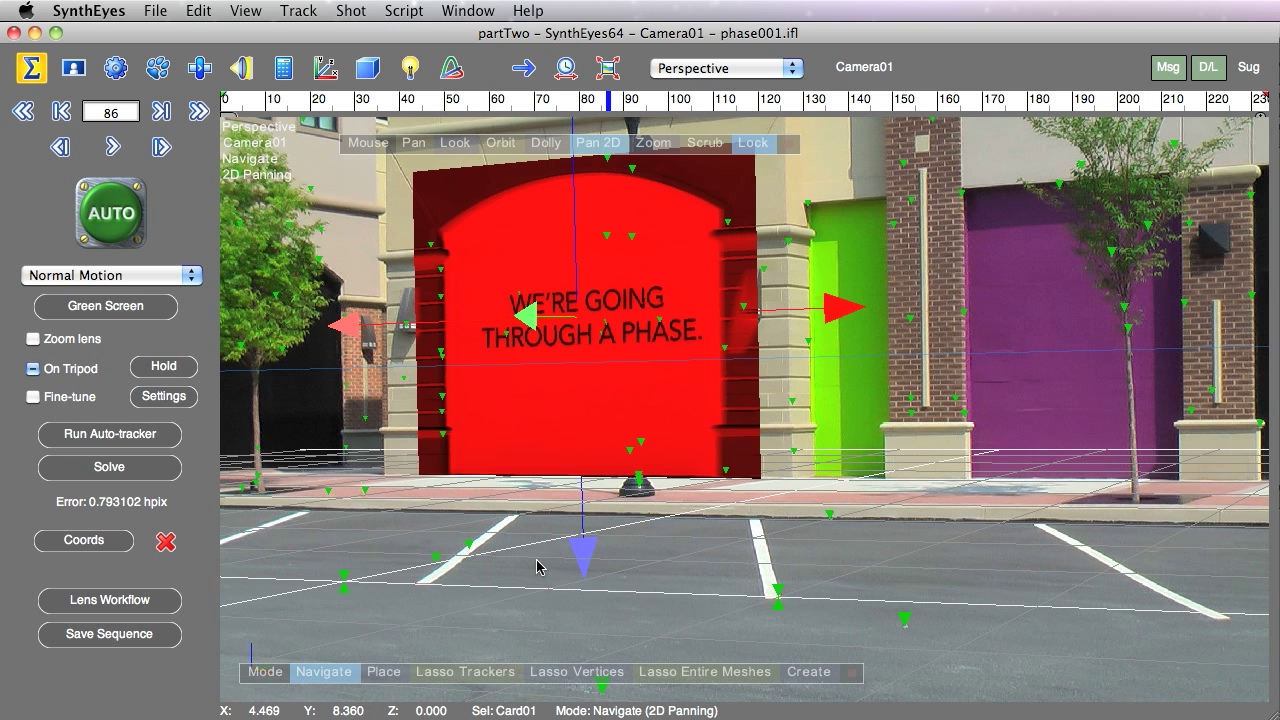
pyautogui.moveTo(284, 236)
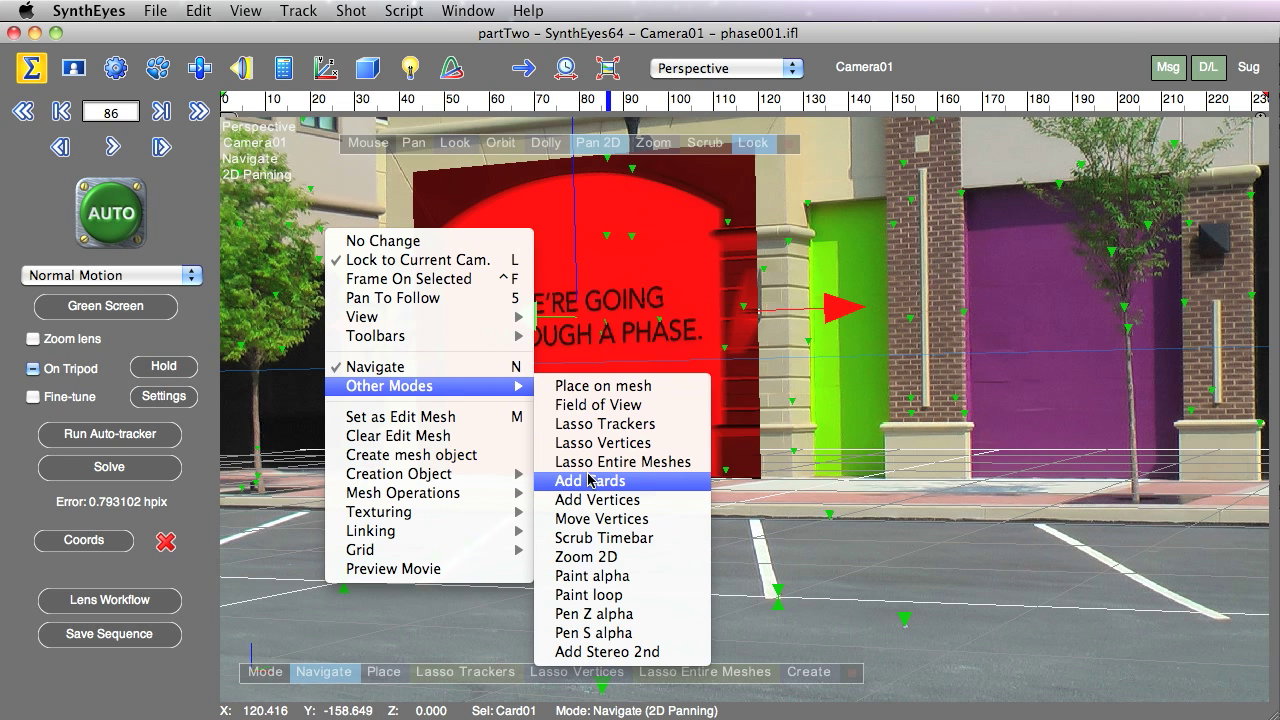
# Create Card02 from four pavement trackers and bring up its texture controls.
pyautogui.click(588, 480)
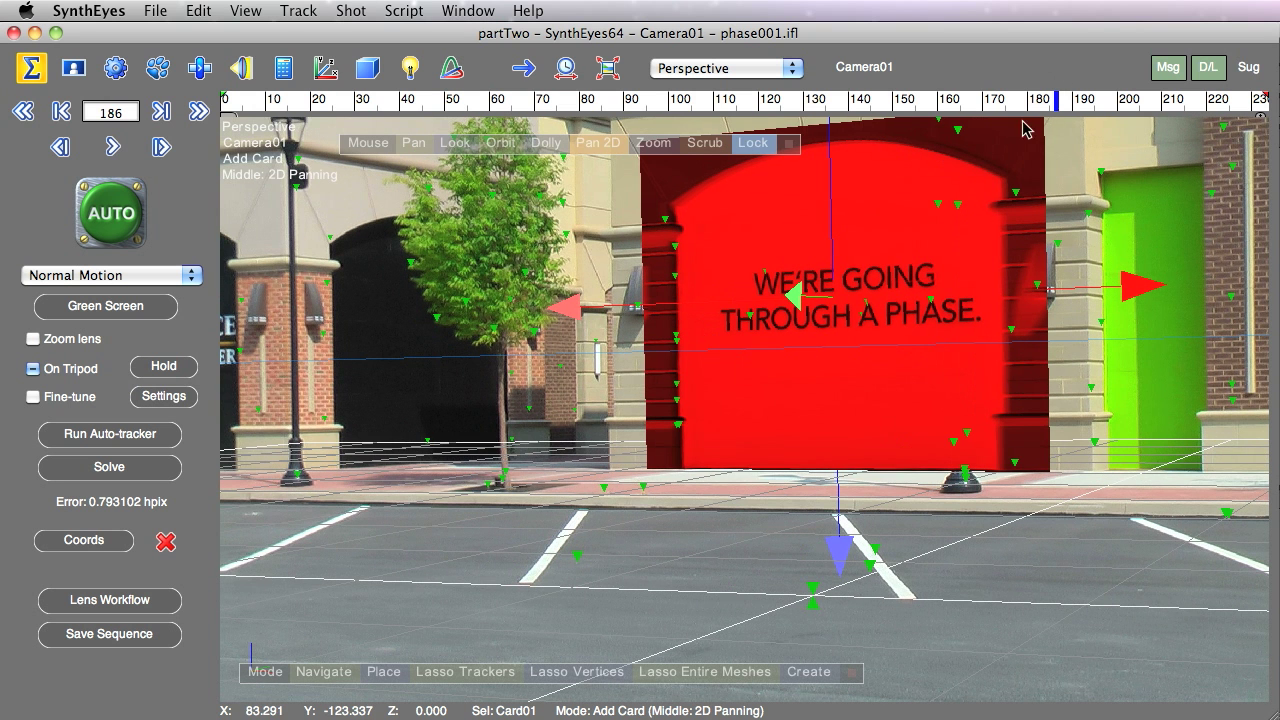
pyautogui.moveTo(560, 596)
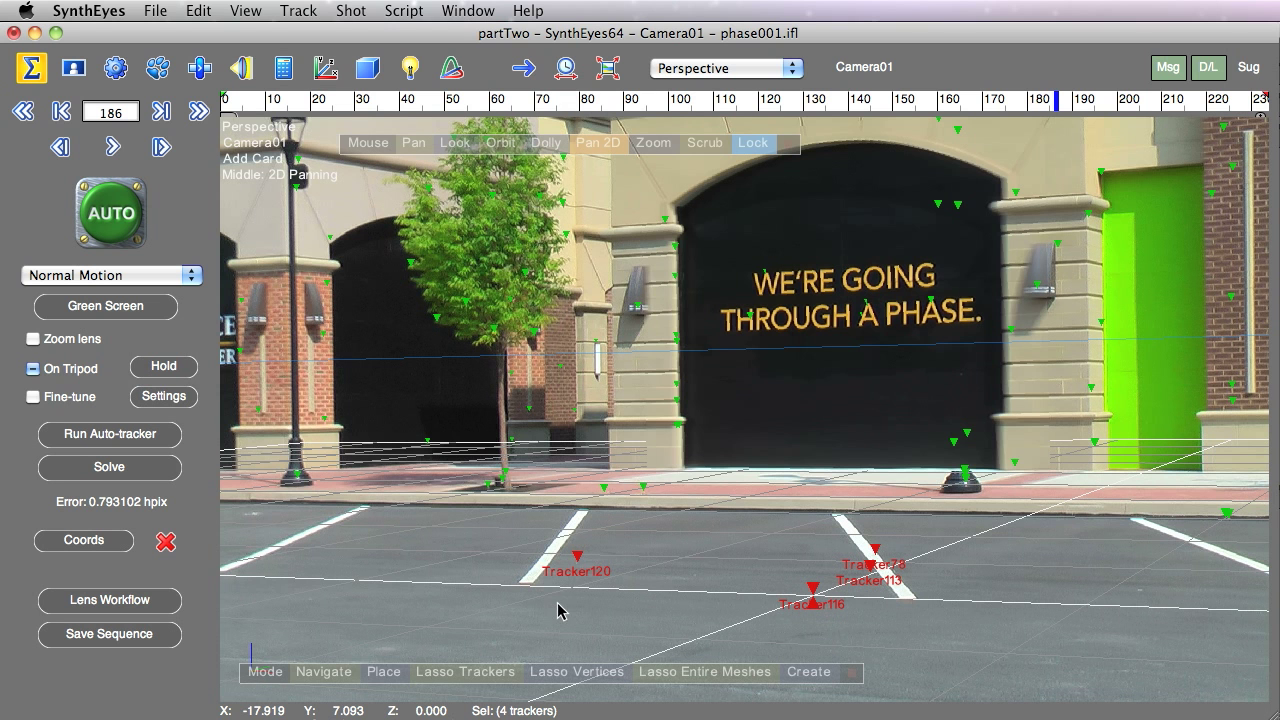
pyautogui.moveTo(564, 616)
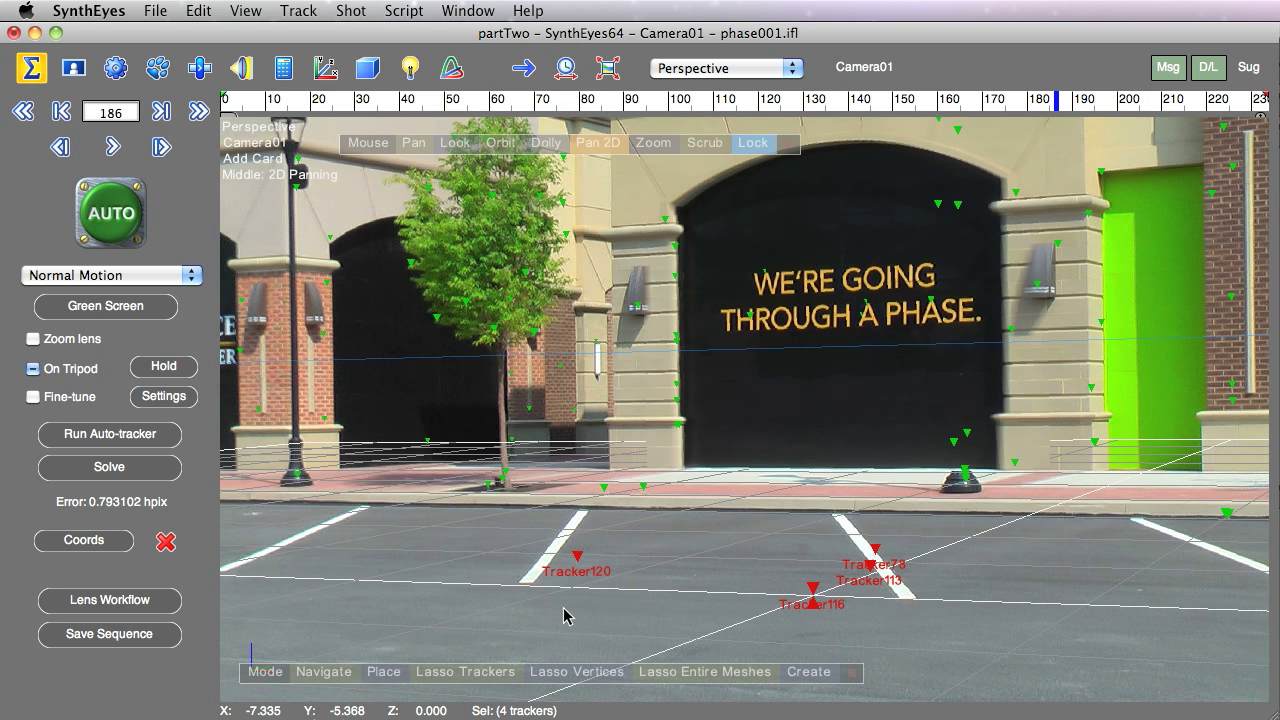
pyautogui.moveTo(528, 652)
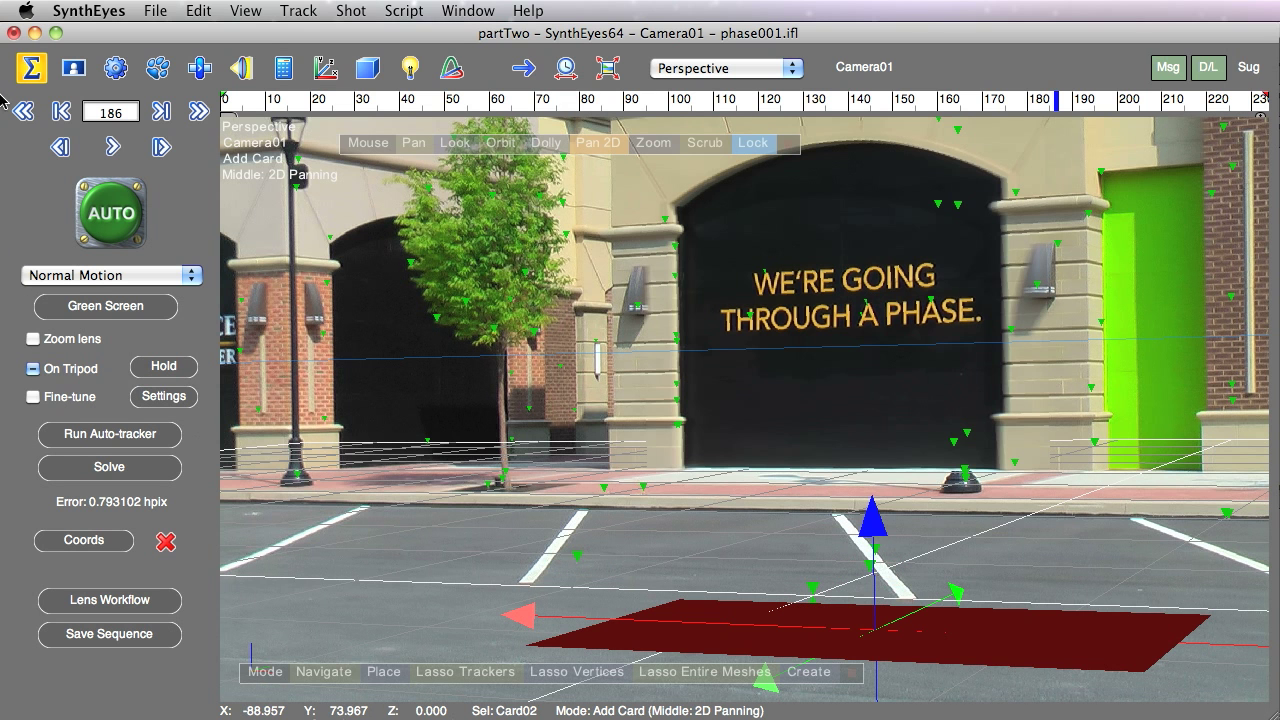
pyautogui.click(468, 12)
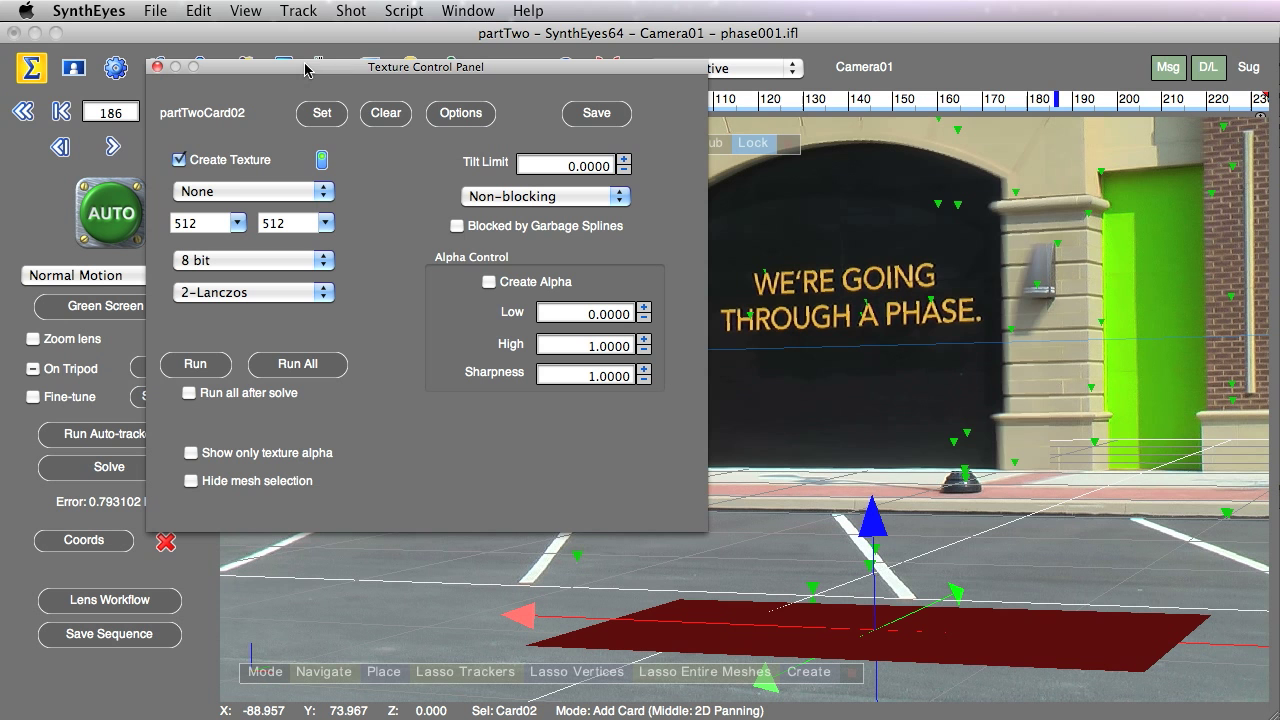
# Assign ssontech.tif as the pavement card's texture image.
pyautogui.click(320, 112)
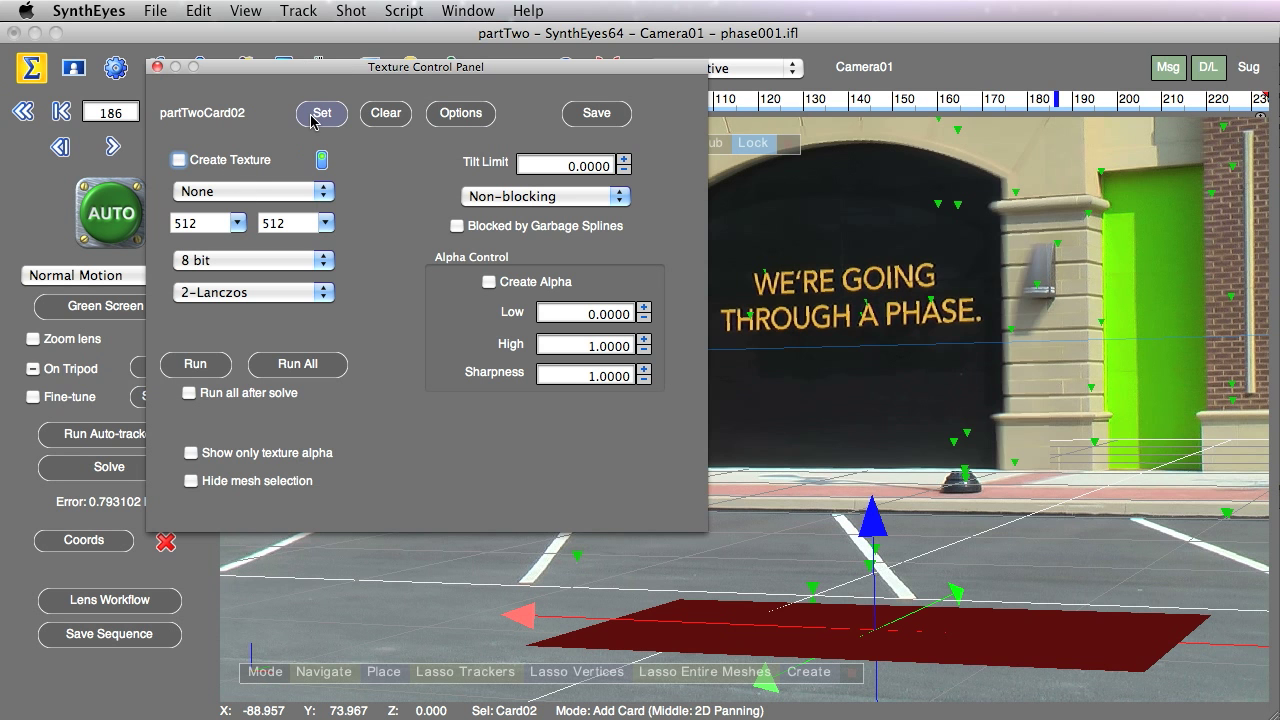
pyautogui.click(320, 112)
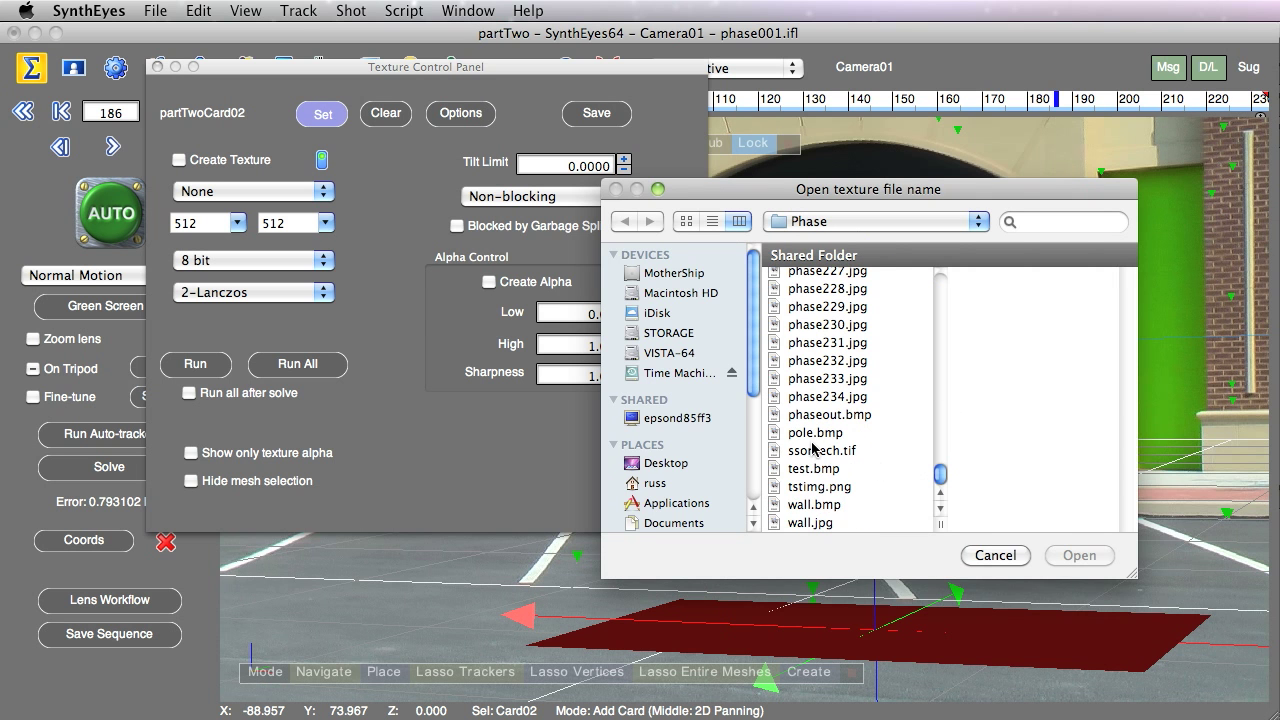
pyautogui.click(1080, 556)
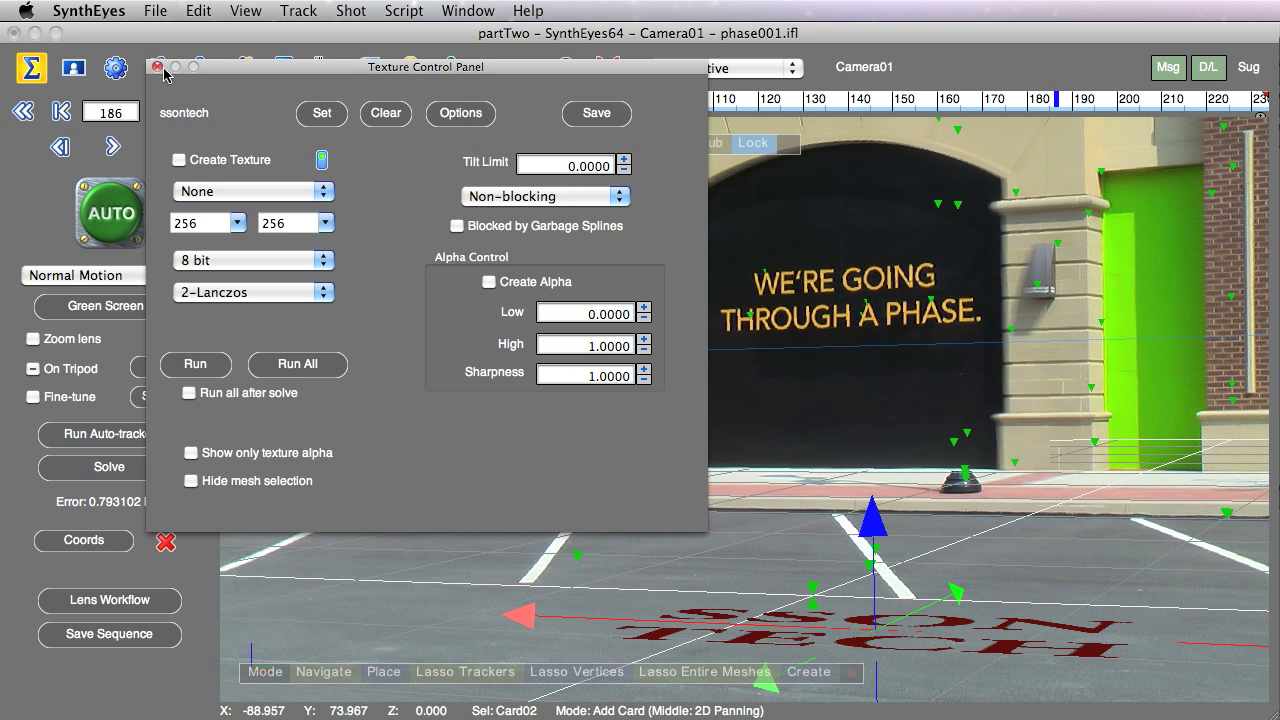
pyautogui.moveTo(162, 72)
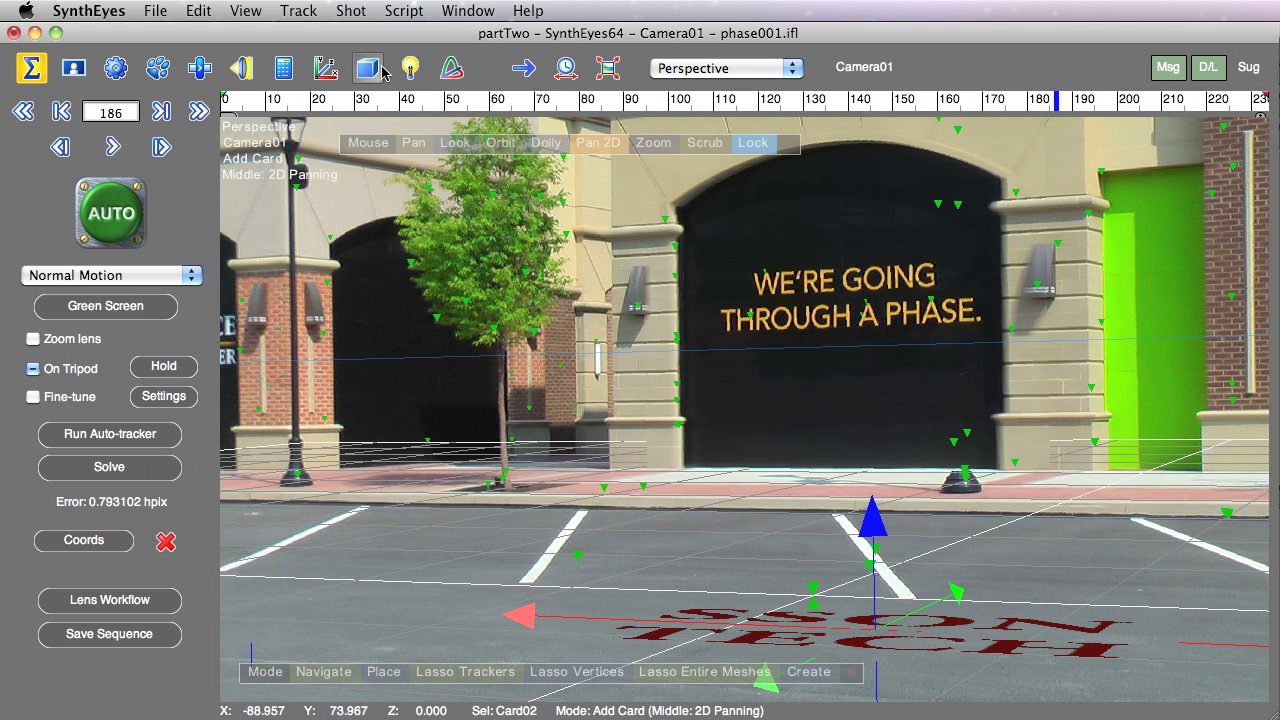
# Show Card02's 3D object properties listing ssontech as its texture.
pyautogui.click(368, 68)
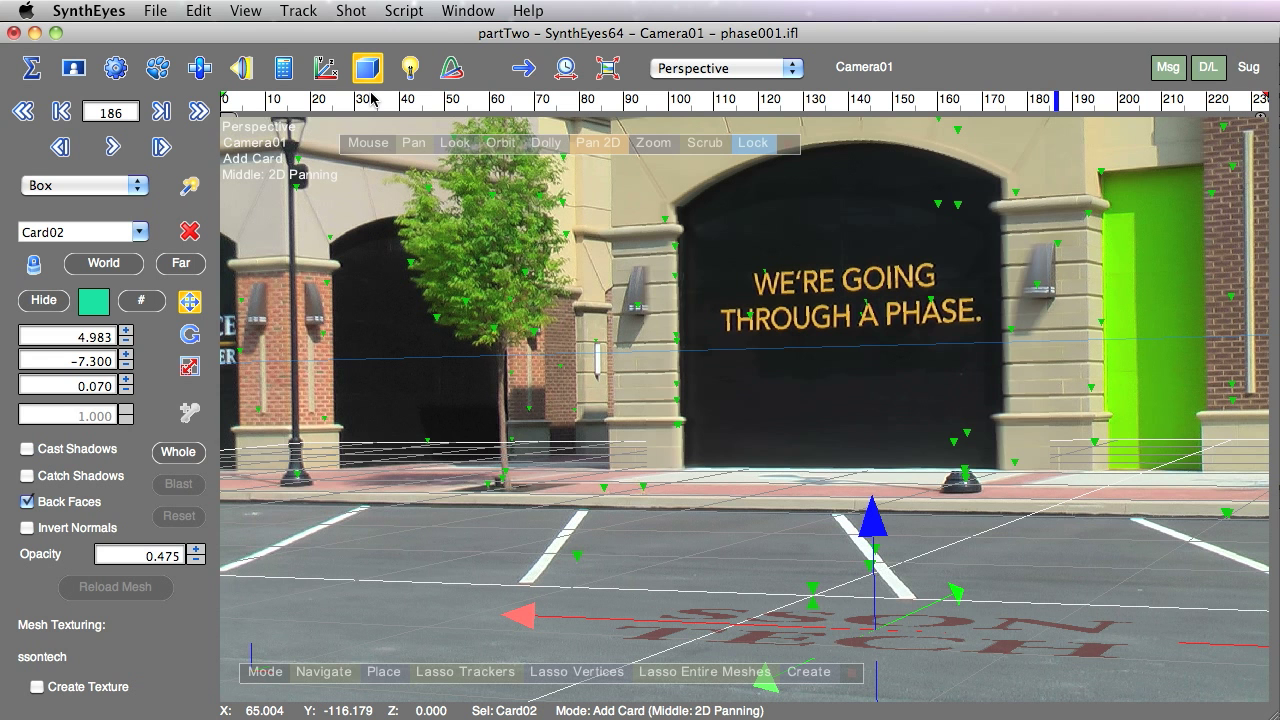
pyautogui.moveTo(156, 12)
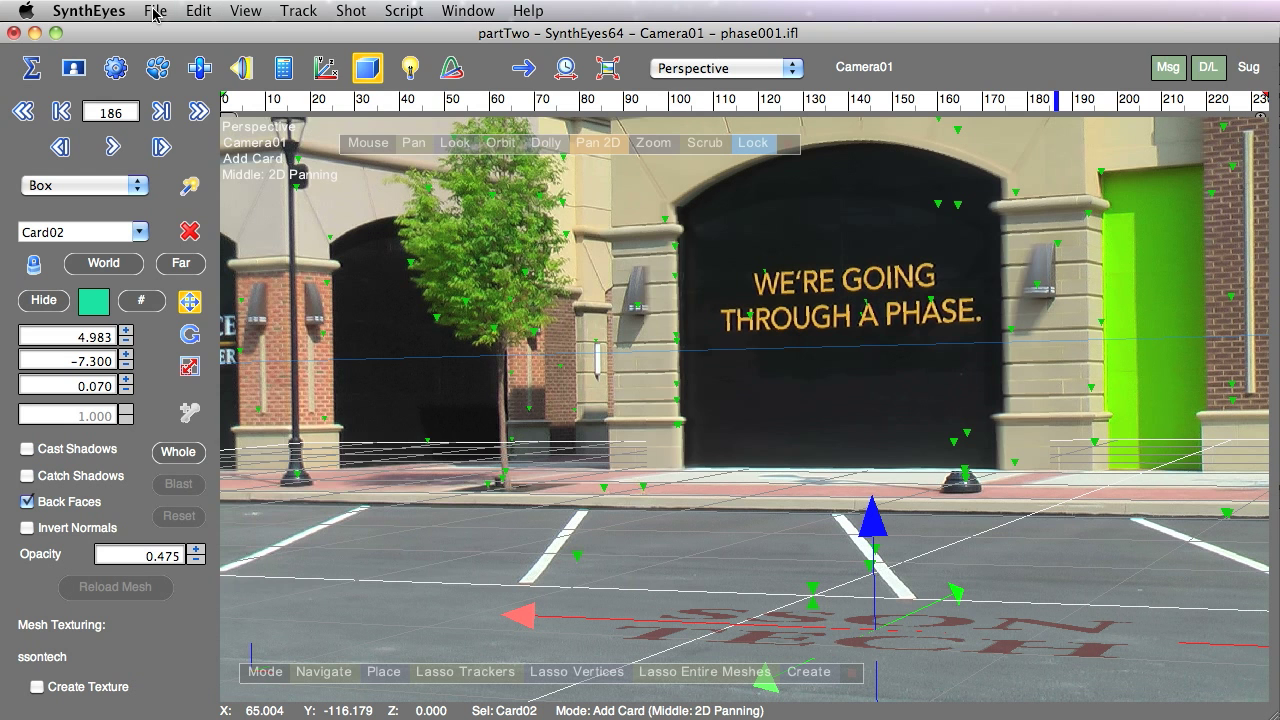
# Start the AfterEffects Javascript export from the File menu.
pyautogui.click(156, 12)
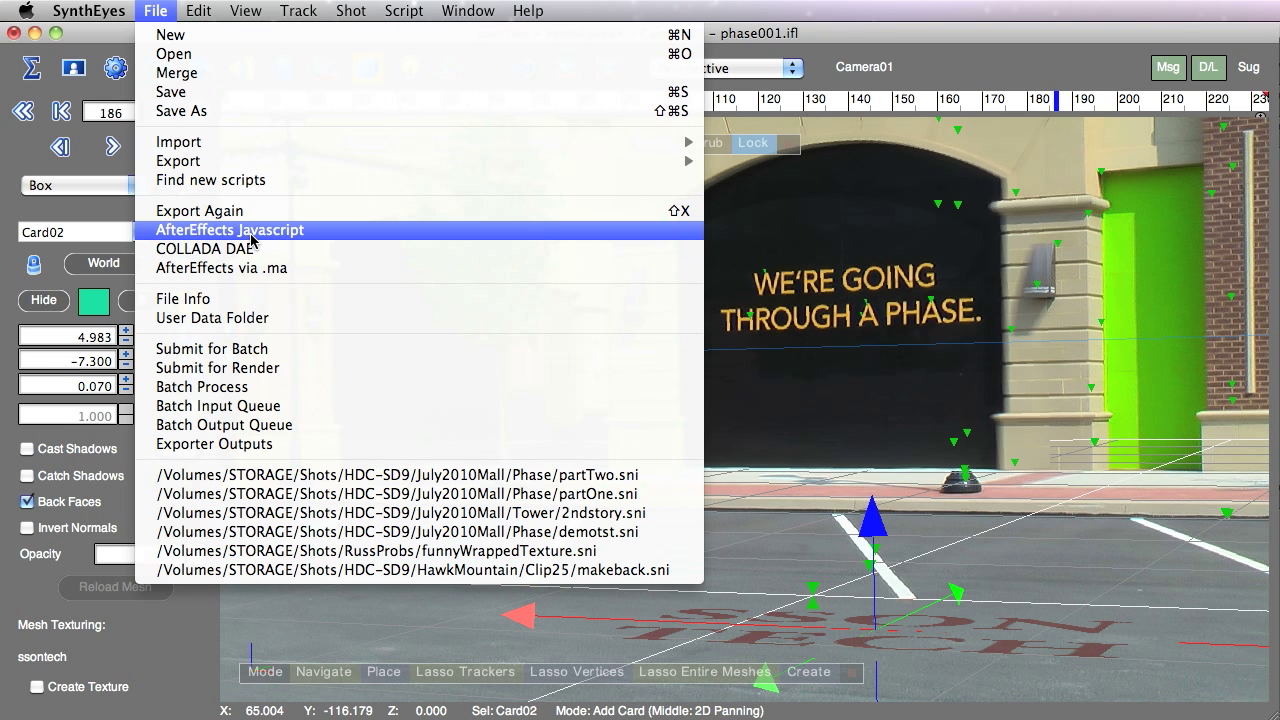
pyautogui.moveTo(240, 232)
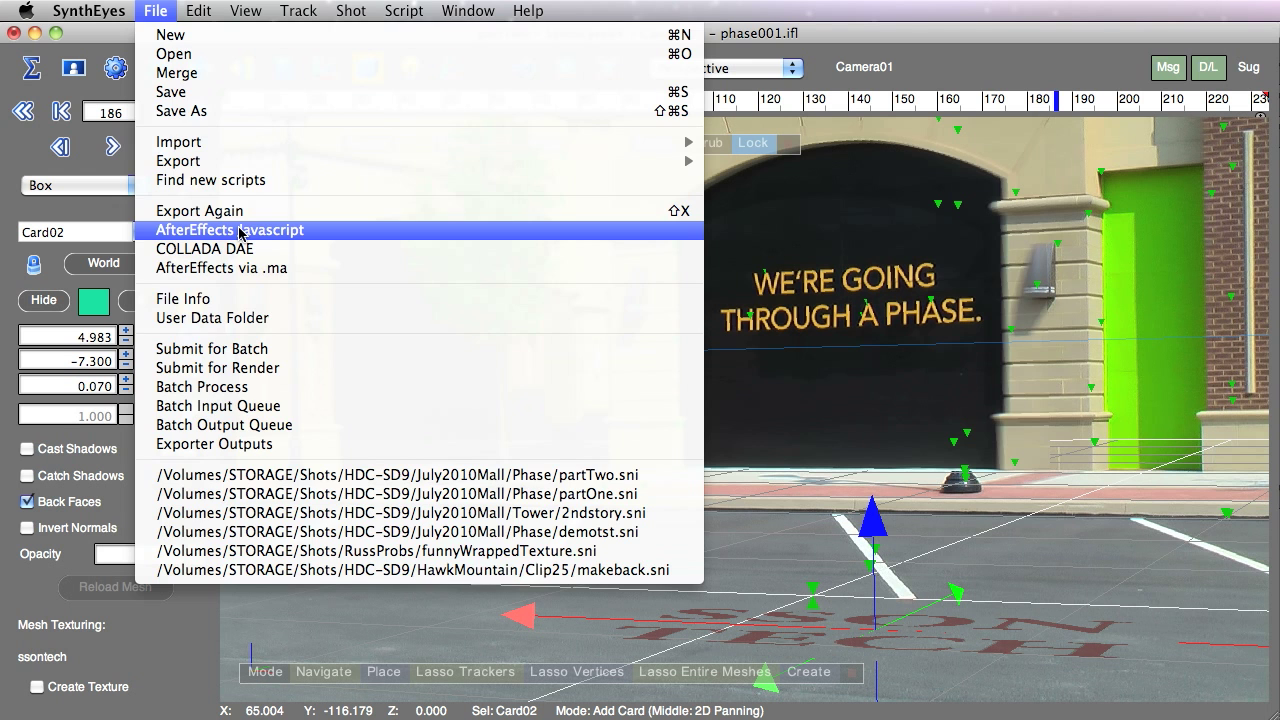
pyautogui.click(228, 230)
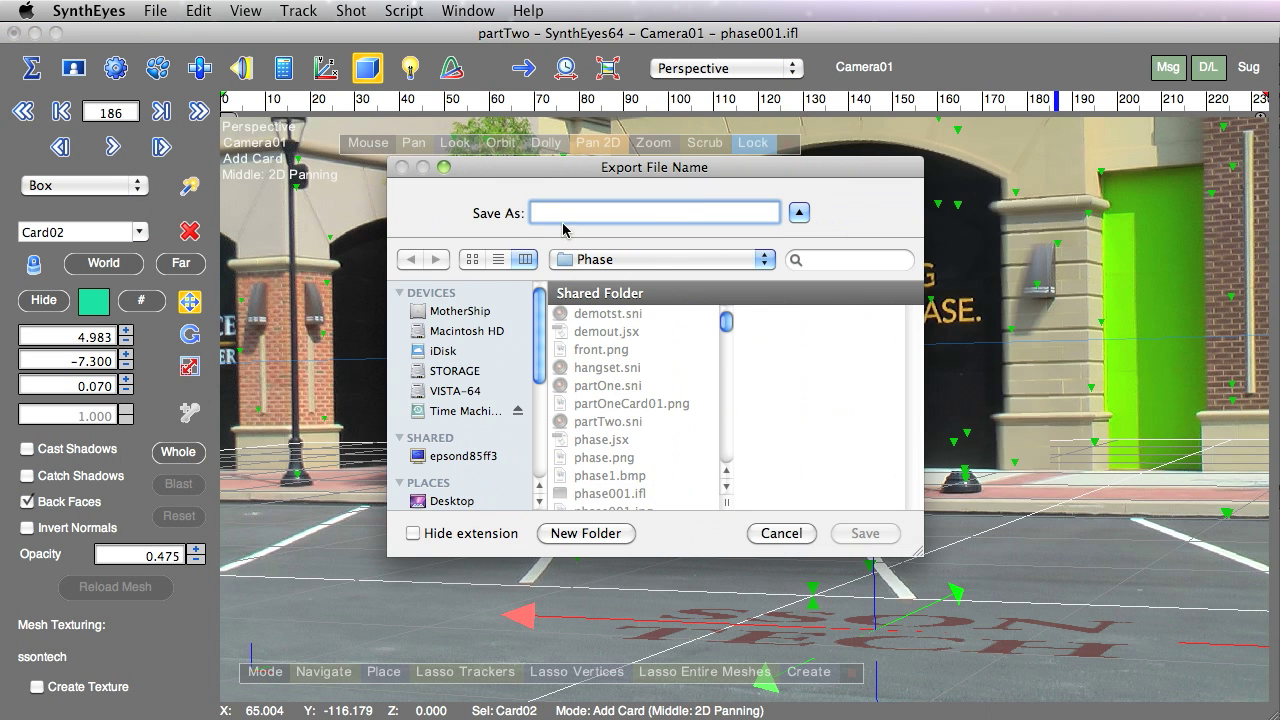
# Export as 'card' JavaScript for After Effects CS5 with extra scaling 10, trackers, shadowing and distortion.
pyautogui.write('card')
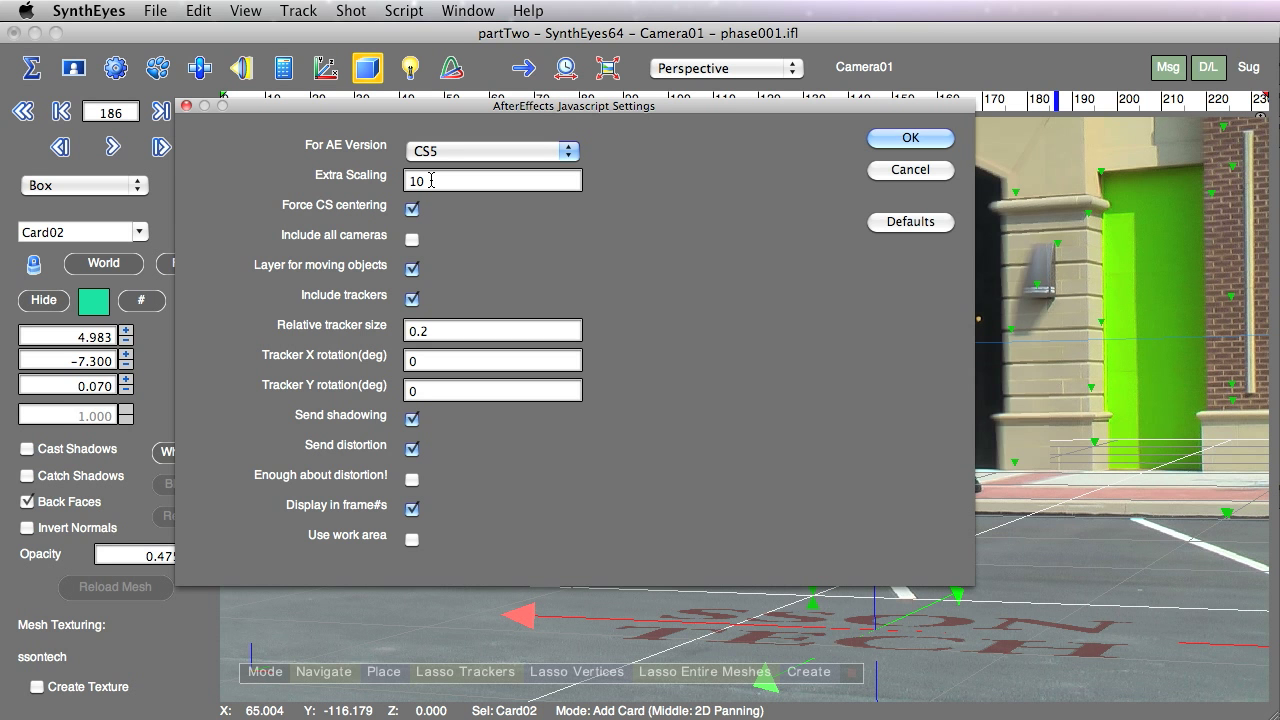
pyautogui.moveTo(840, 190)
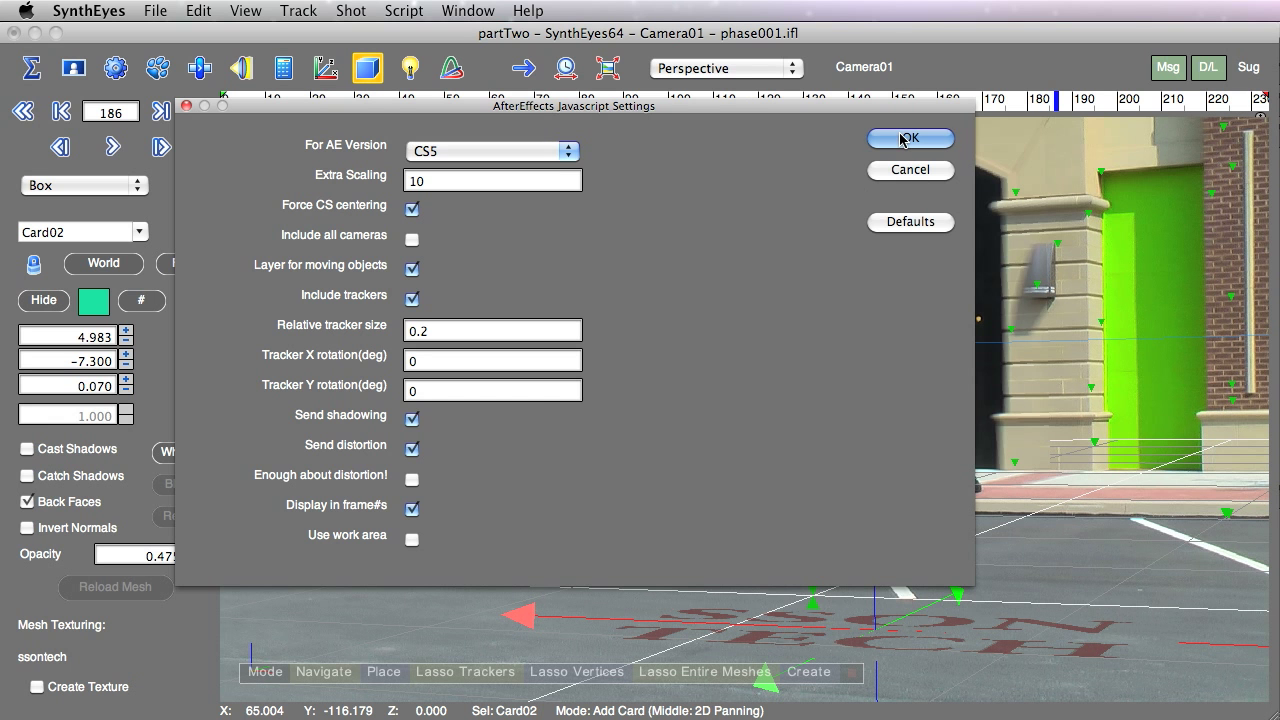
pyautogui.click(910, 138)
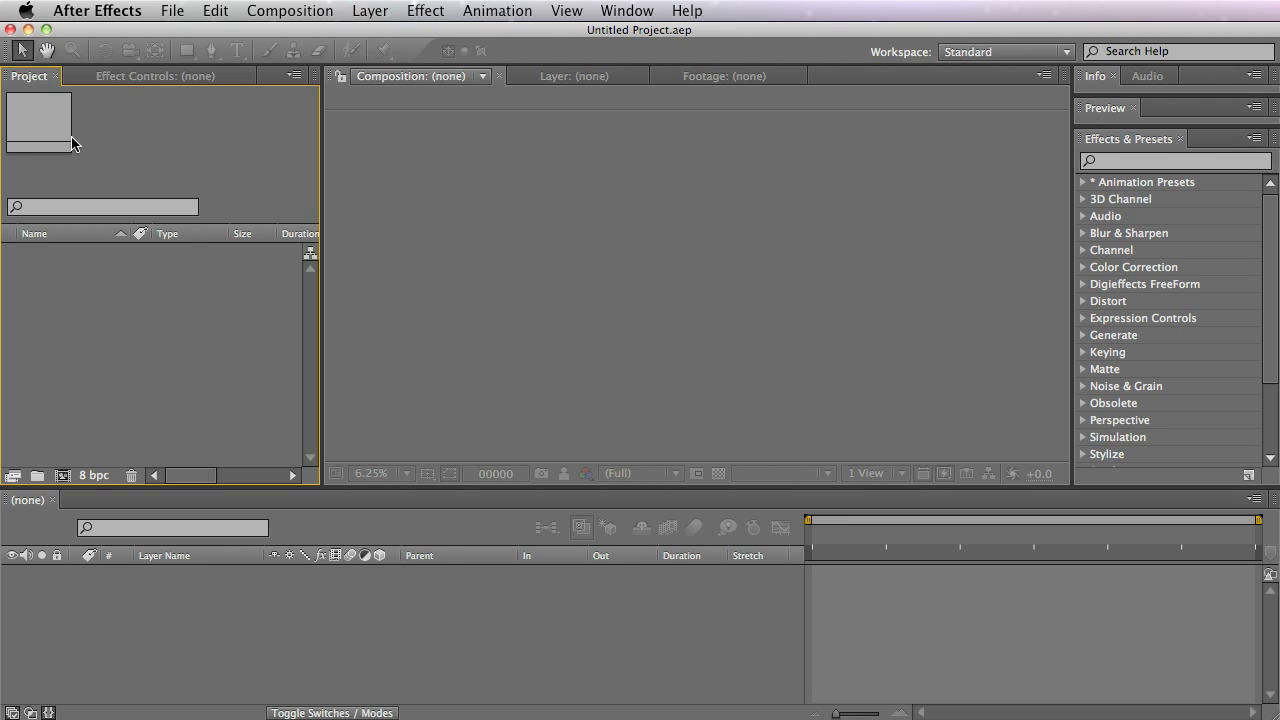
# Run the exported cards.jsx script from the Phase folder to build the project.
pyautogui.click(172, 12)
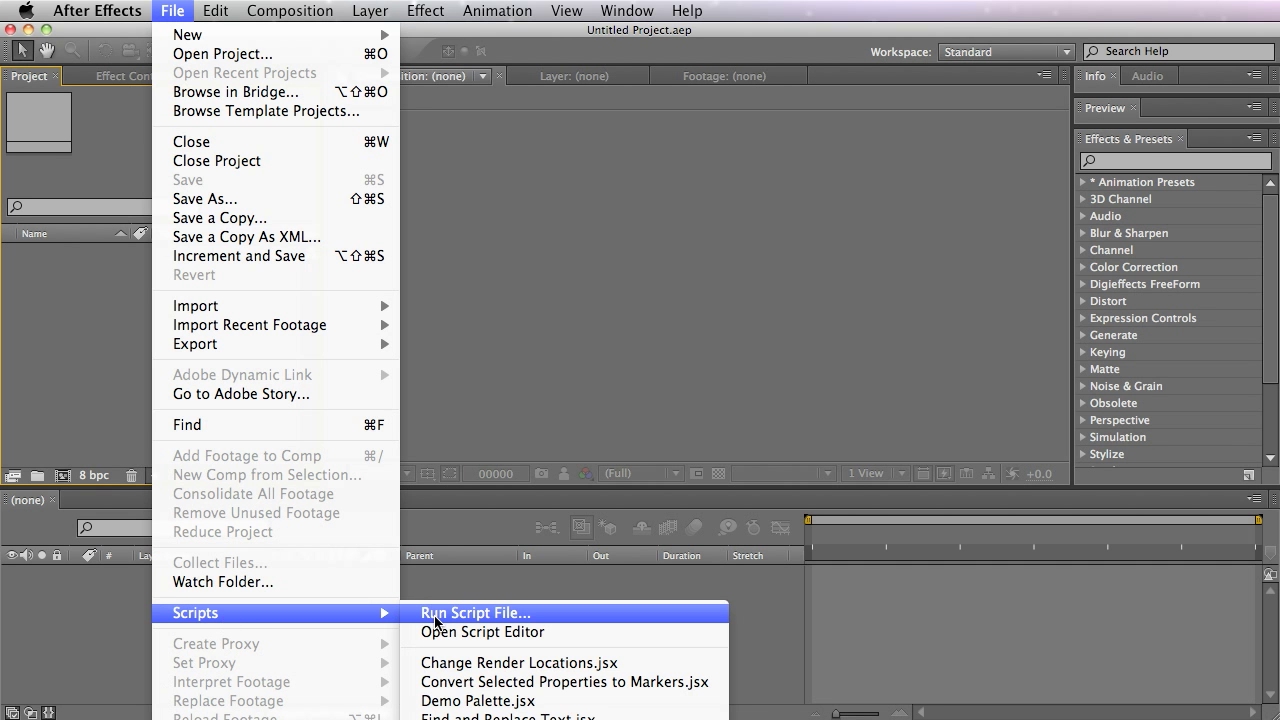
pyautogui.click(476, 612)
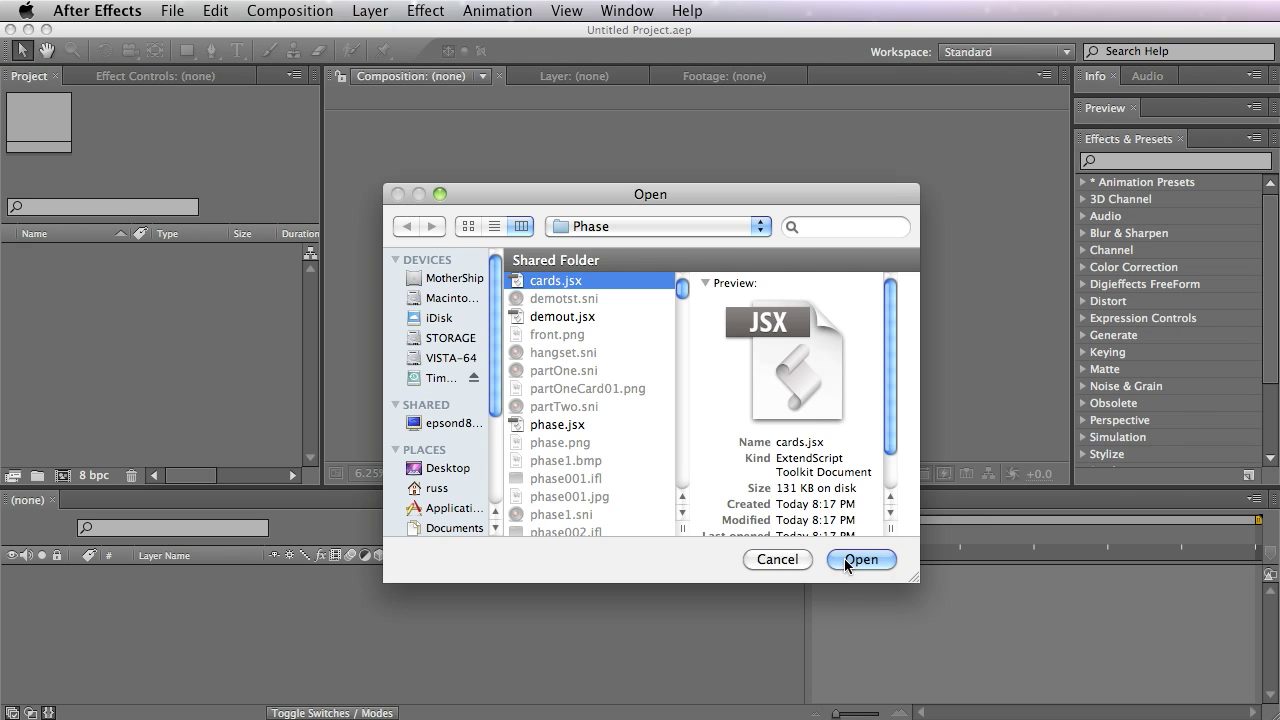
pyautogui.click(860, 560)
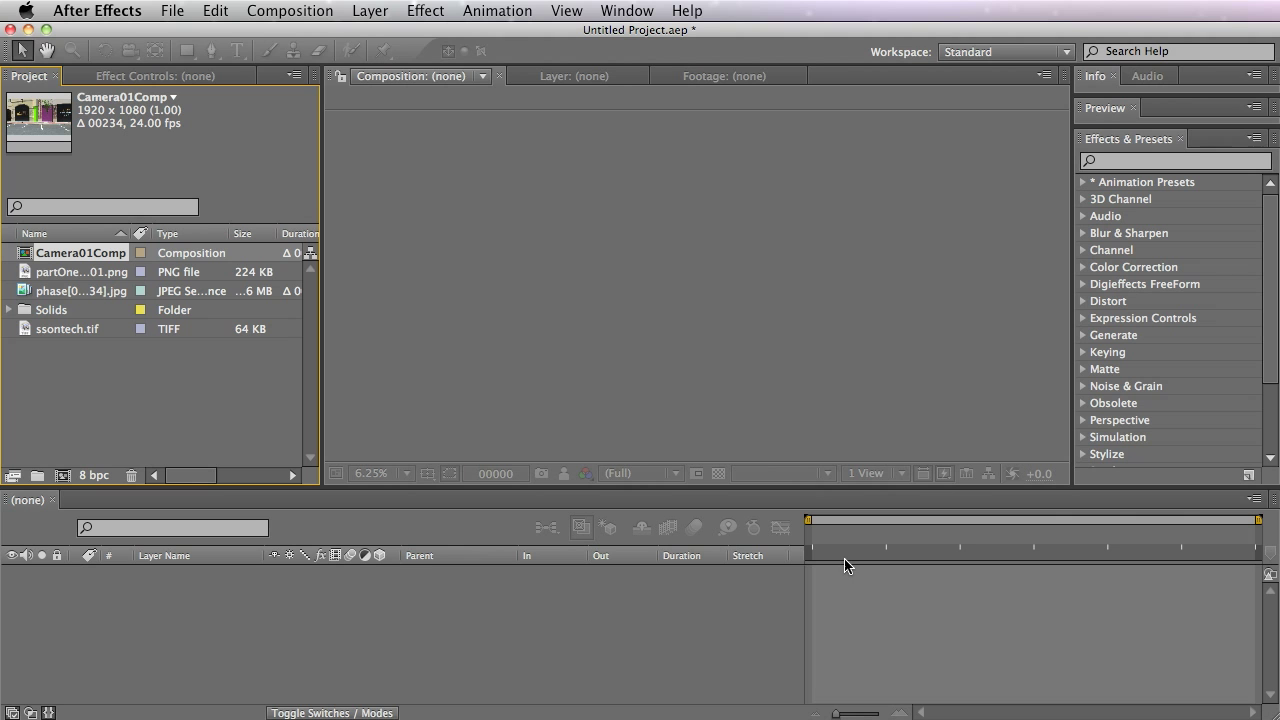
pyautogui.moveTo(456, 308)
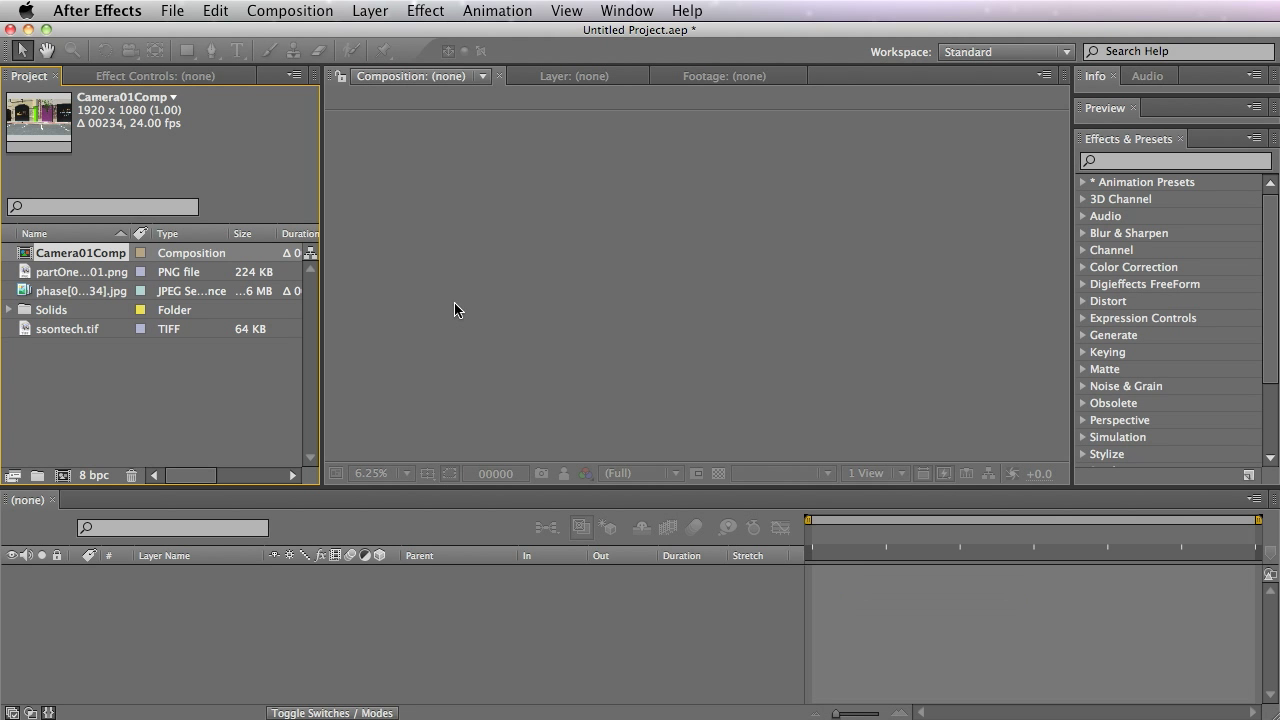
pyautogui.moveTo(86, 252)
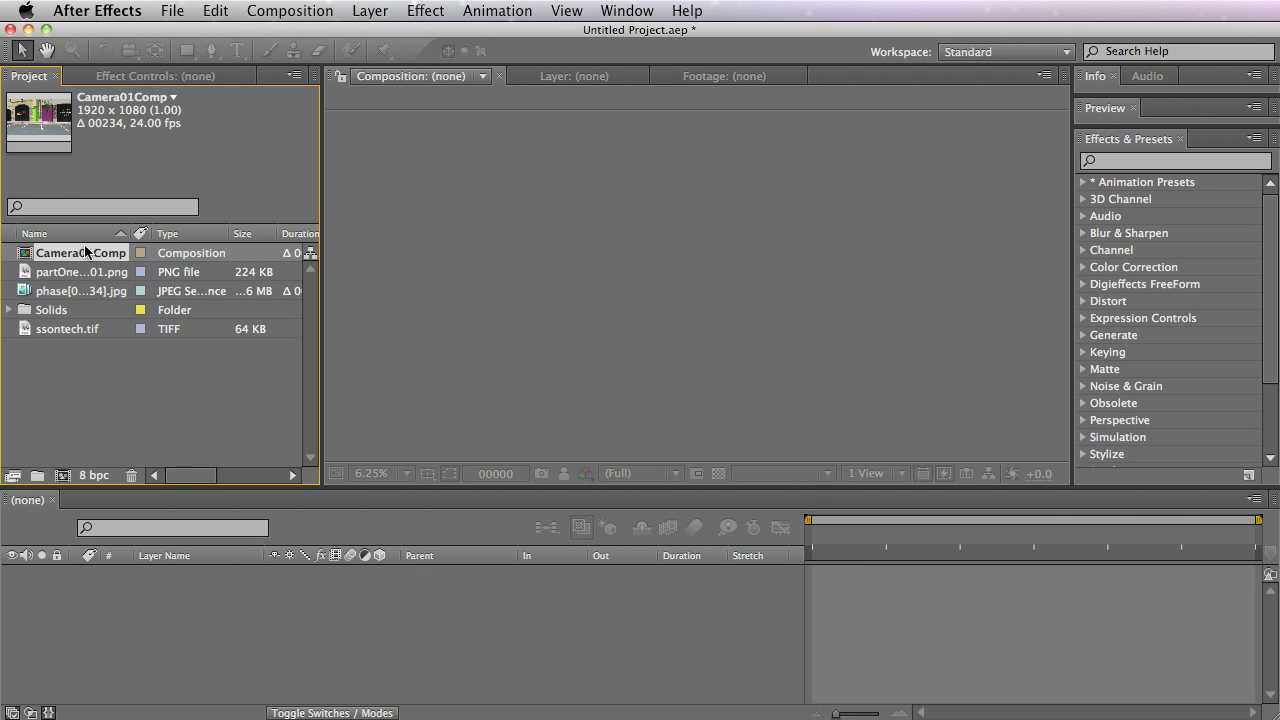
# View Camera01Comp fitted in the viewer and browse its tracker layers.
pyautogui.doubleClick(80, 252)
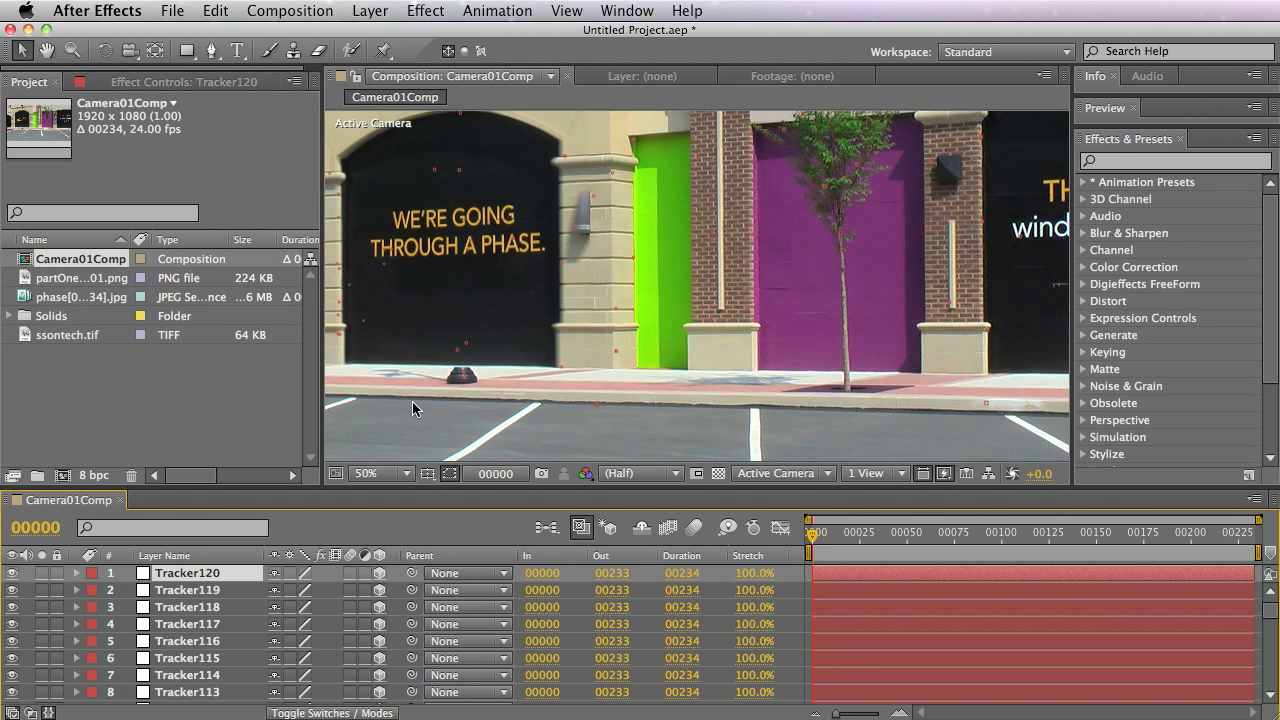
pyautogui.click(378, 472)
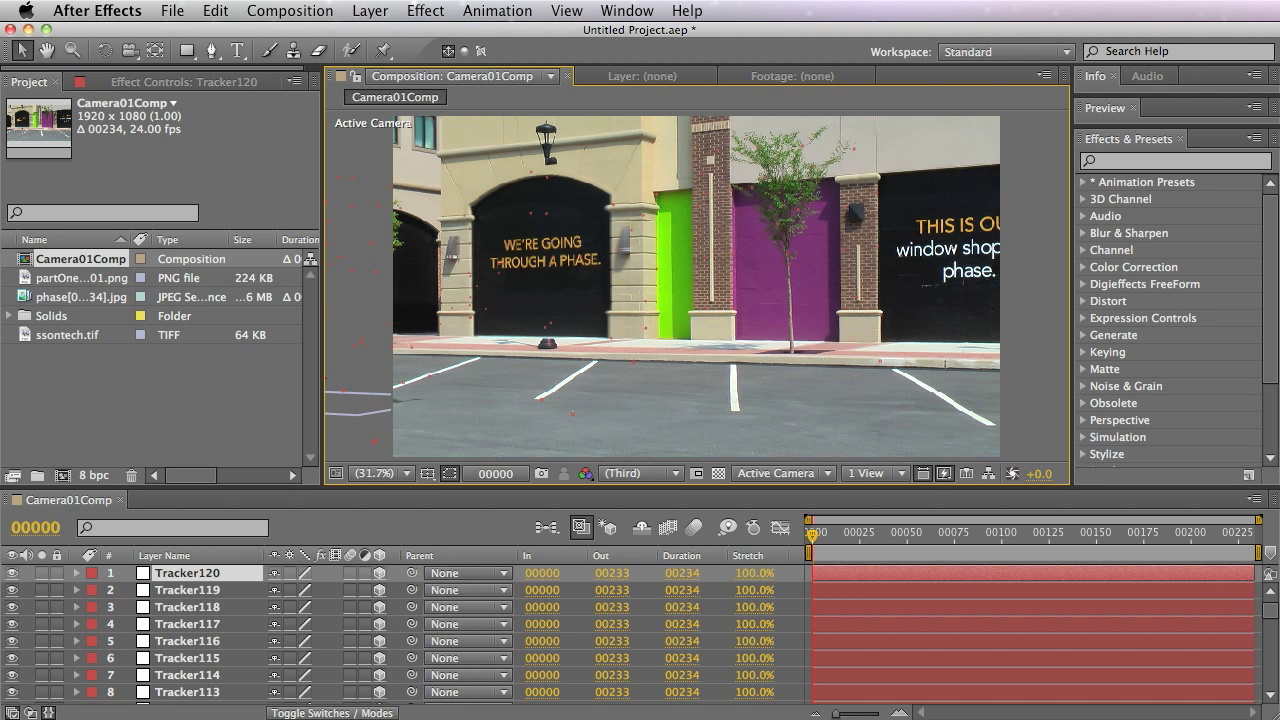
pyautogui.scroll(-3)
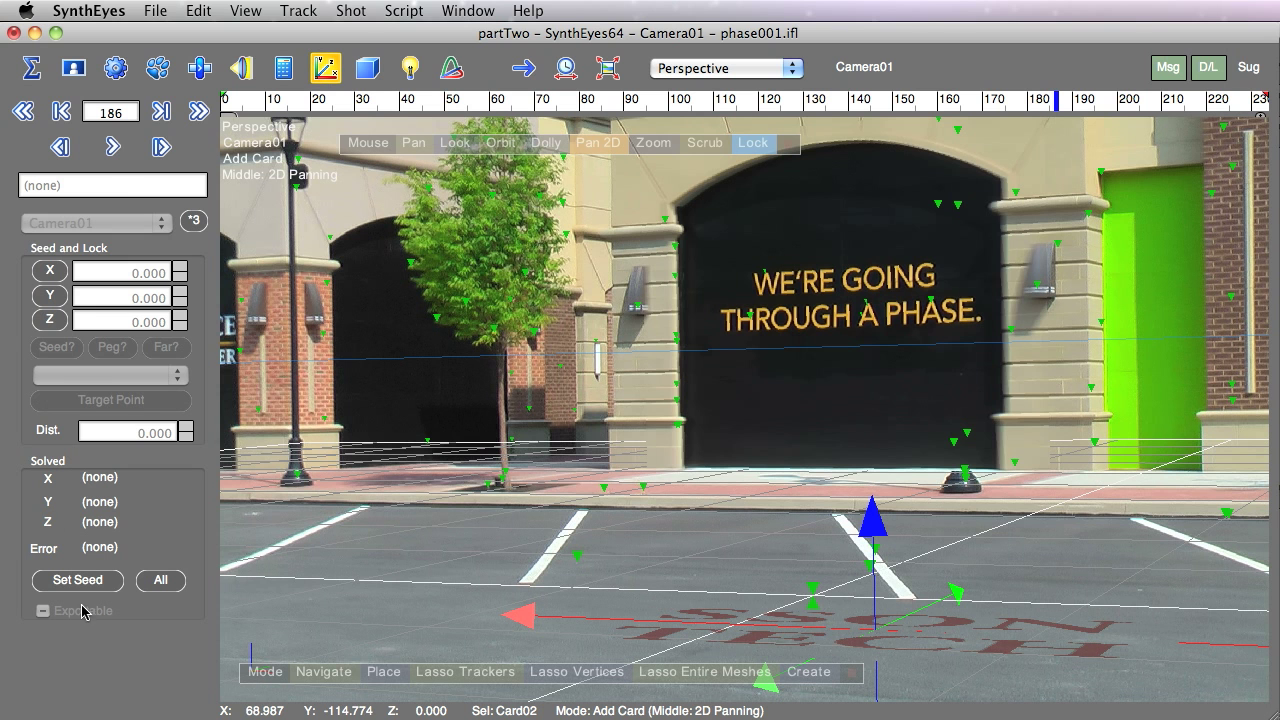
pyautogui.moveTo(640, 624)
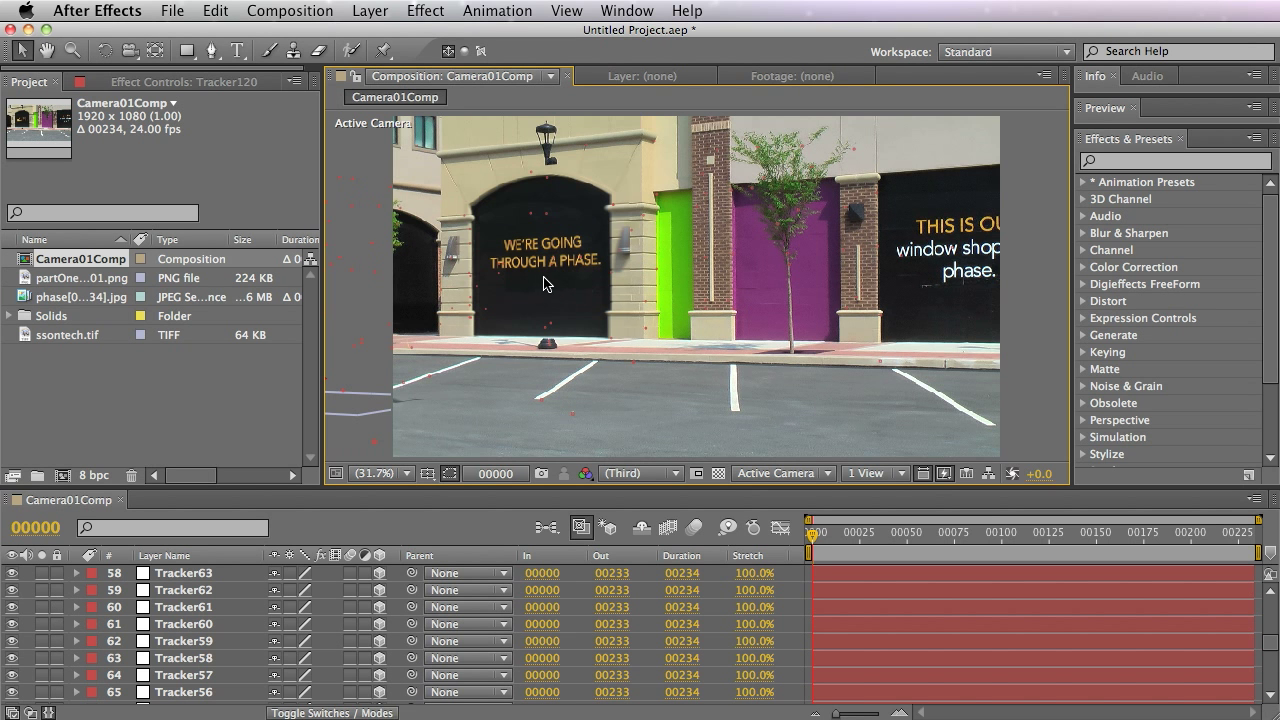
pyautogui.moveTo(378, 238)
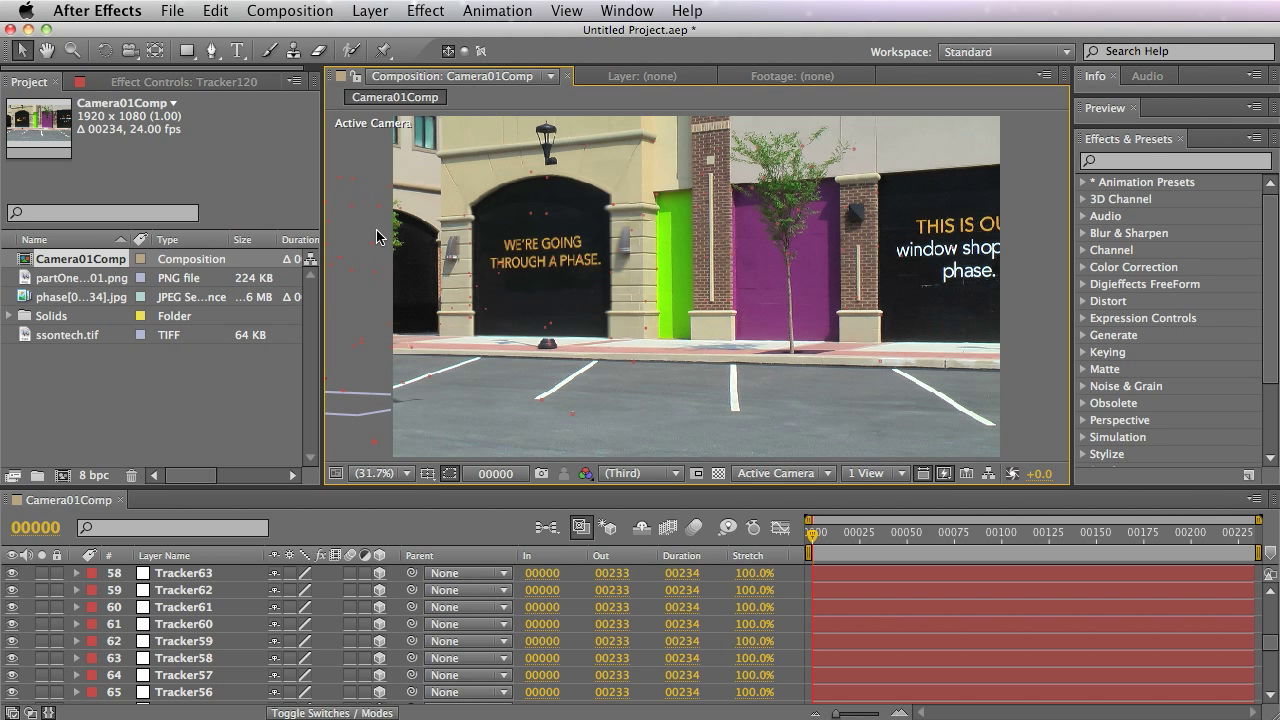
pyautogui.moveTo(892, 540)
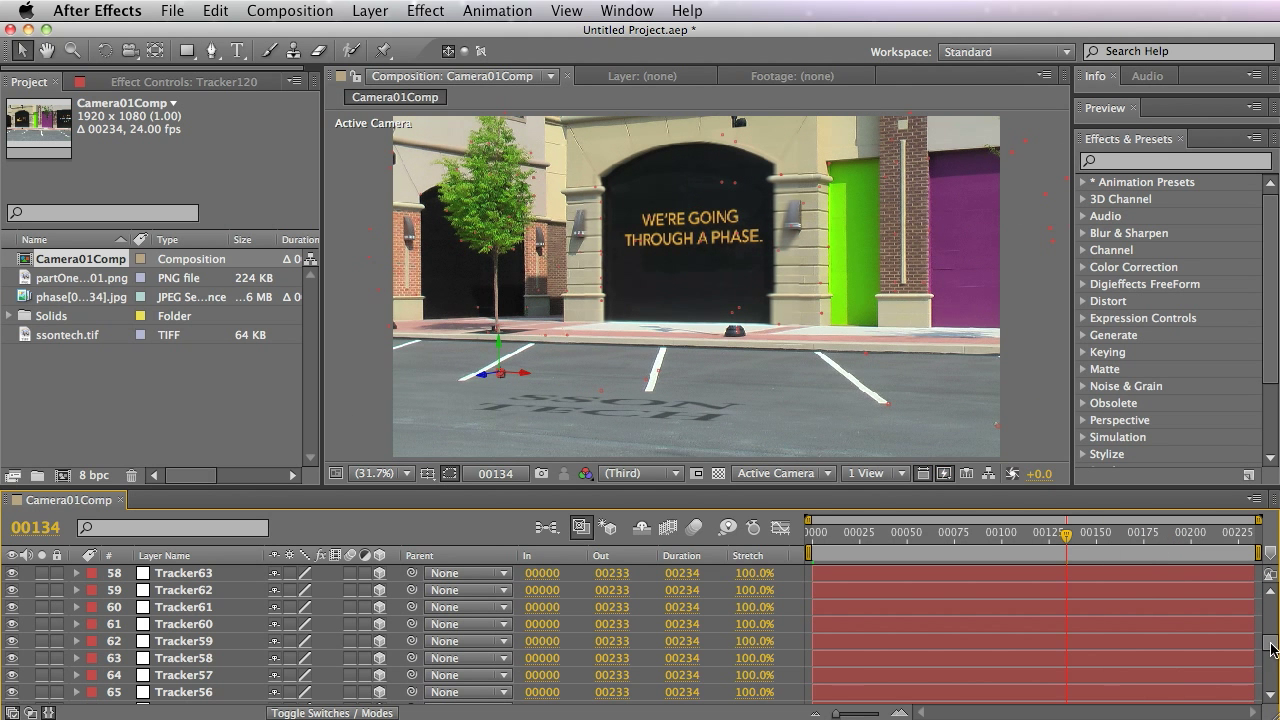
# Scroll to the card and camera layers and switch the 3D view to Top.
pyautogui.scroll(-3)
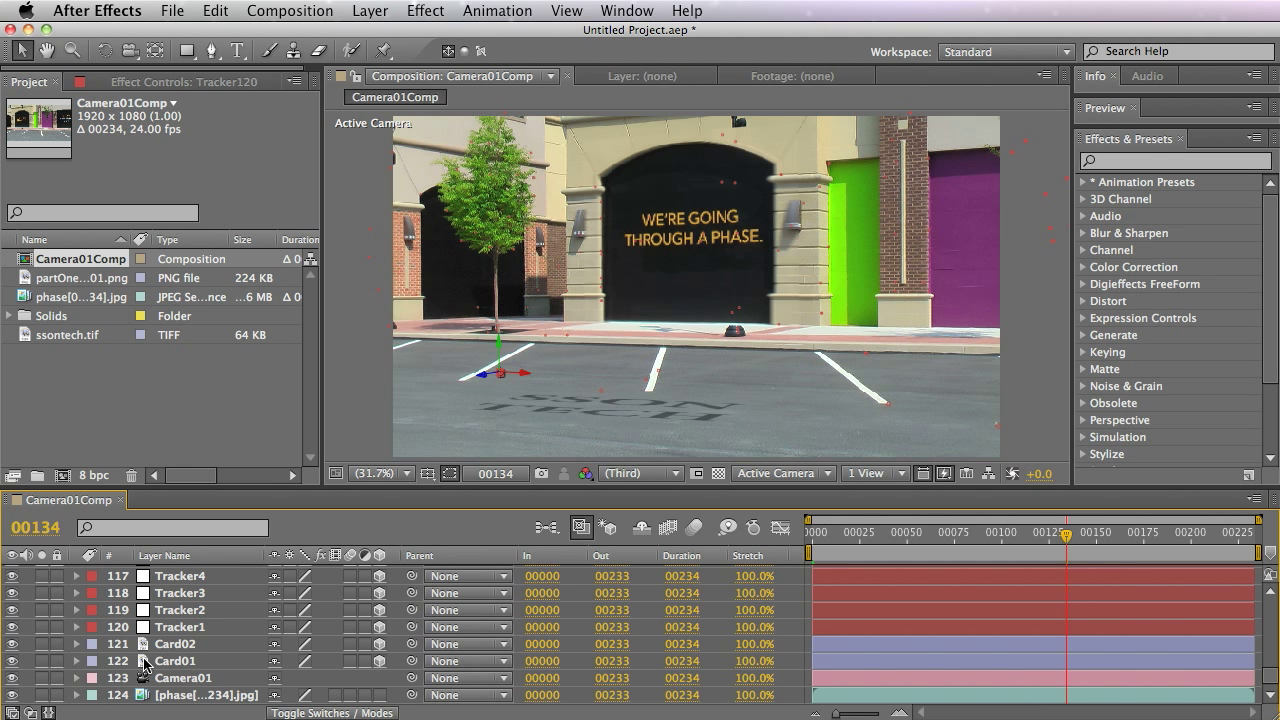
pyautogui.moveTo(168, 668)
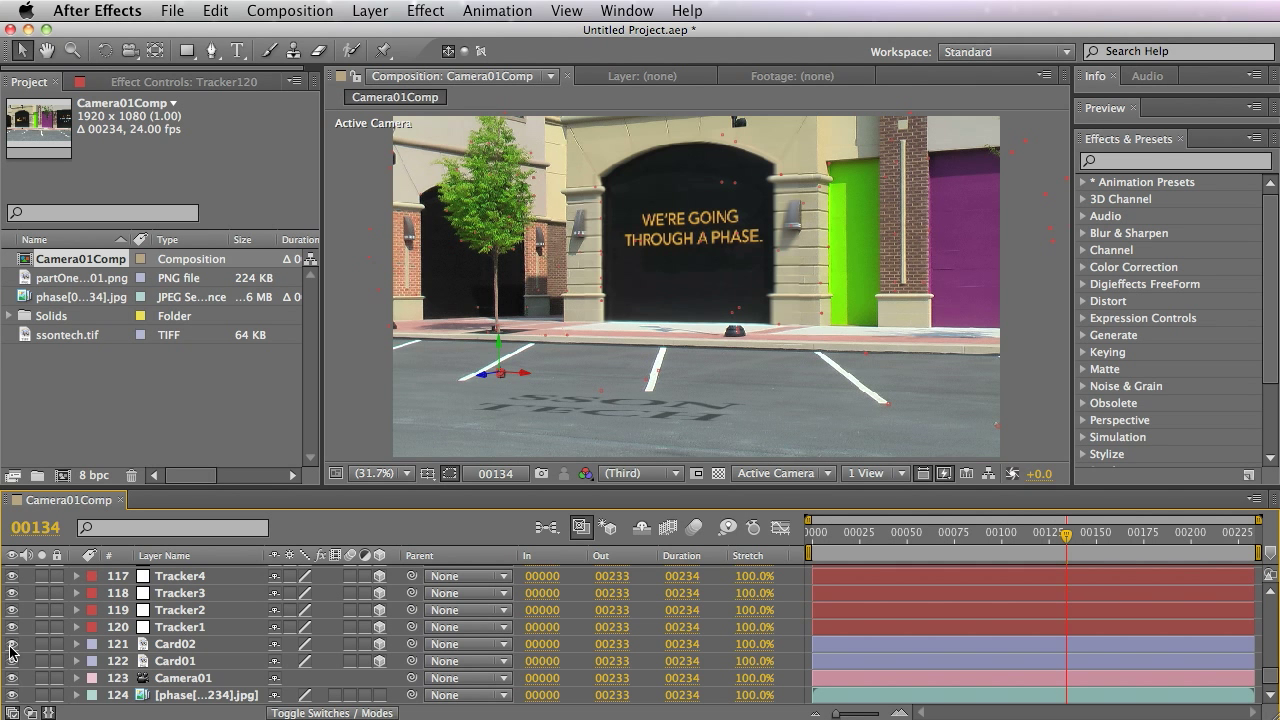
pyautogui.moveTo(656, 488)
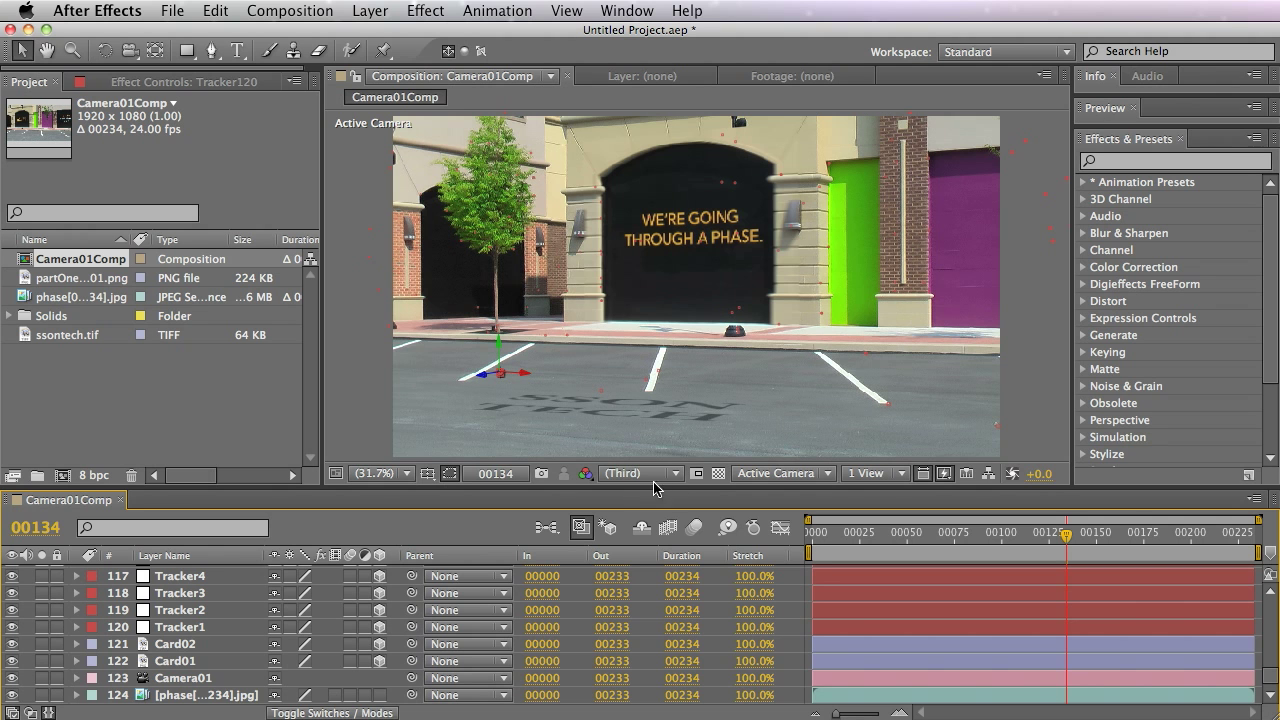
pyautogui.moveTo(658, 488)
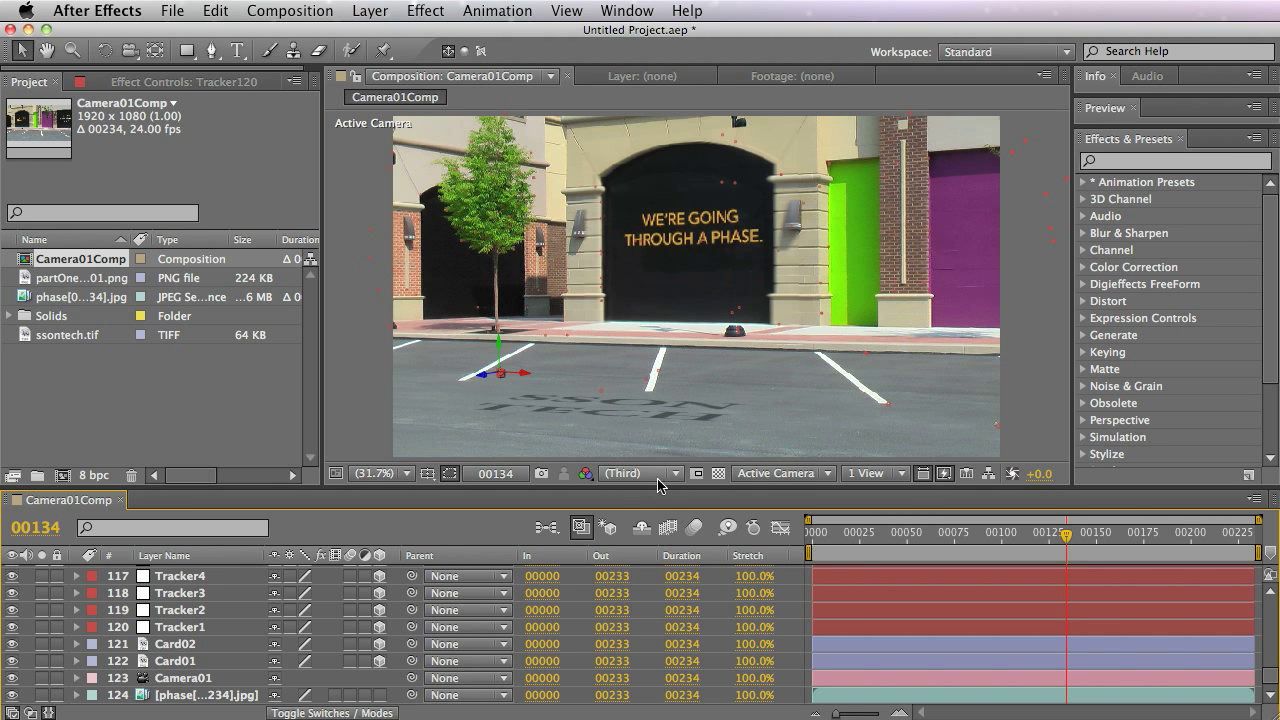
pyautogui.click(784, 472)
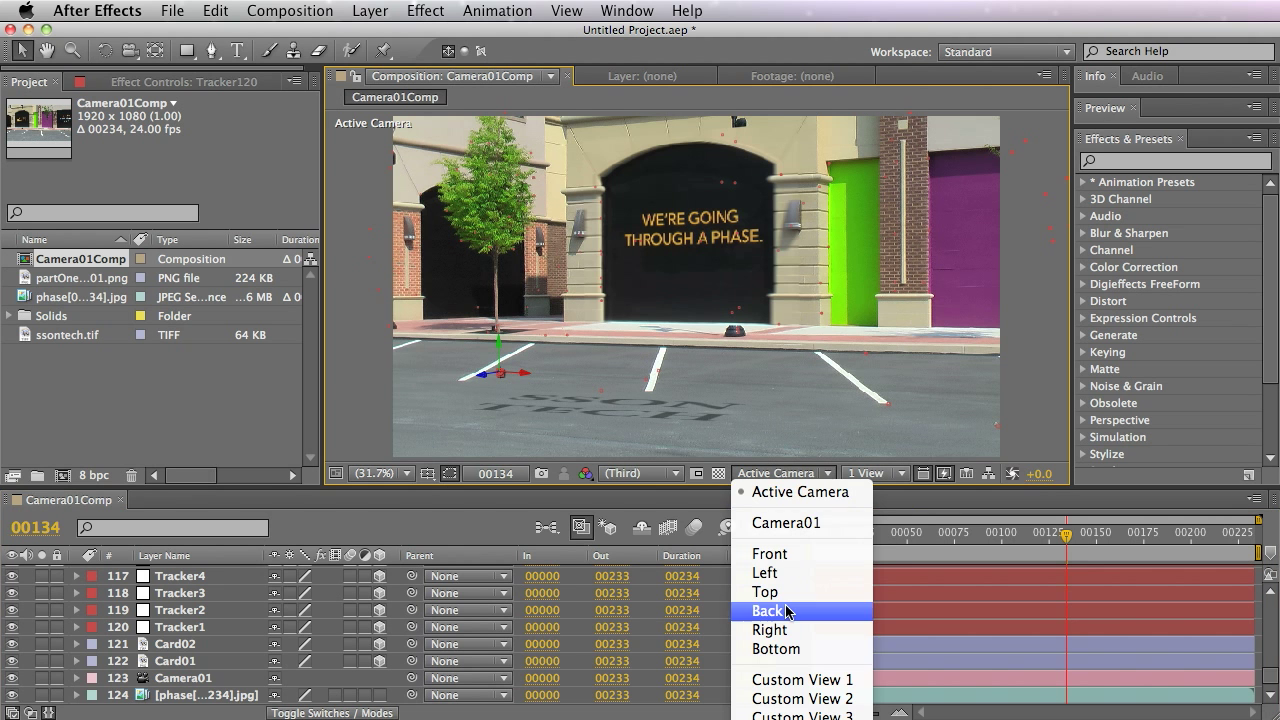
pyautogui.click(764, 592)
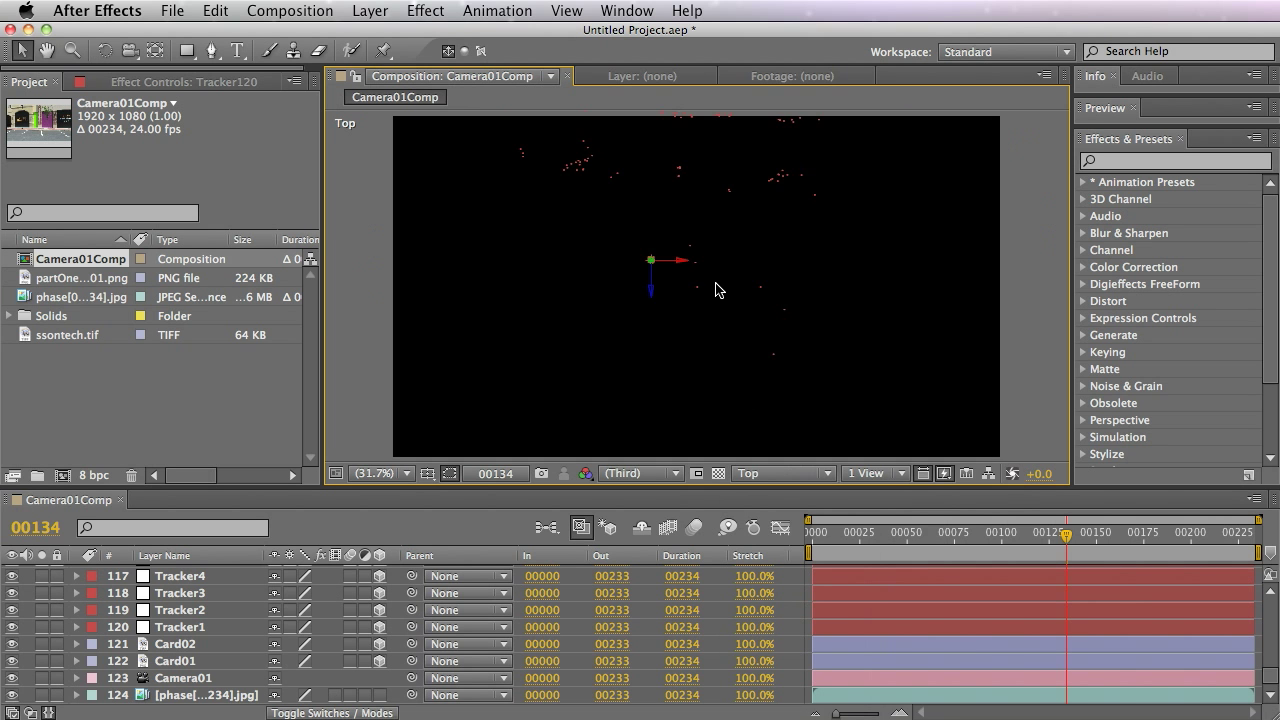